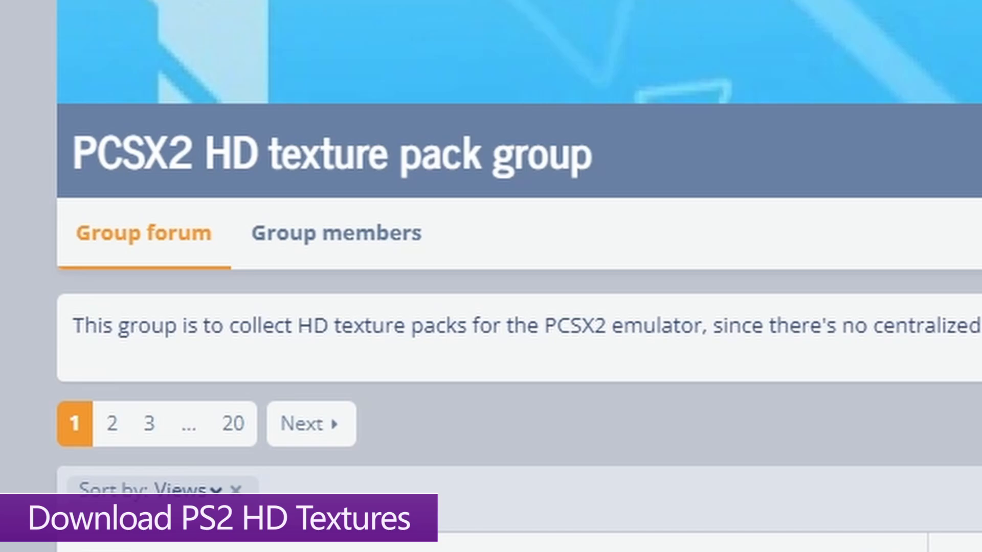
Open the 'My PS2 Packs' forum thread and scroll to its texture pack links and list
scroll("down", 3)
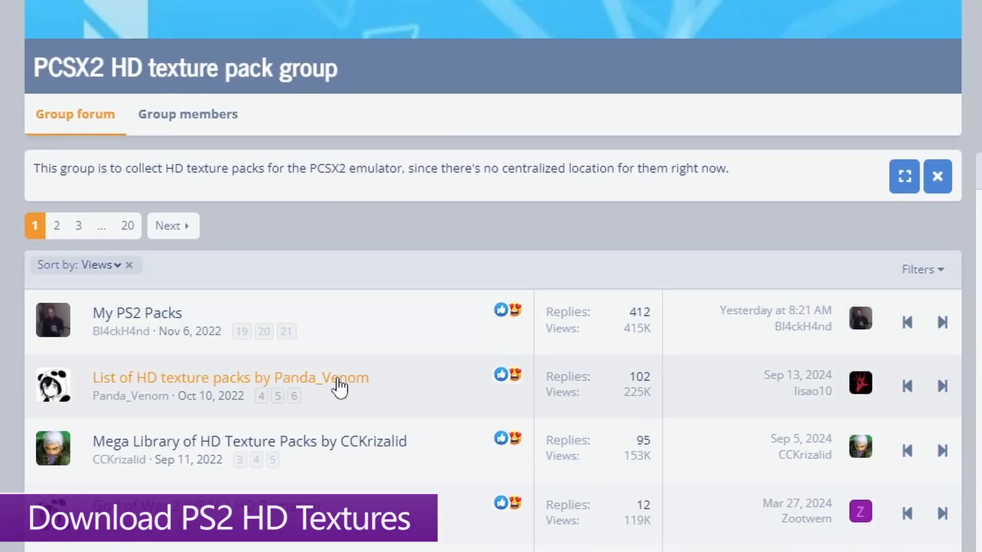
mouse_move(132, 326)
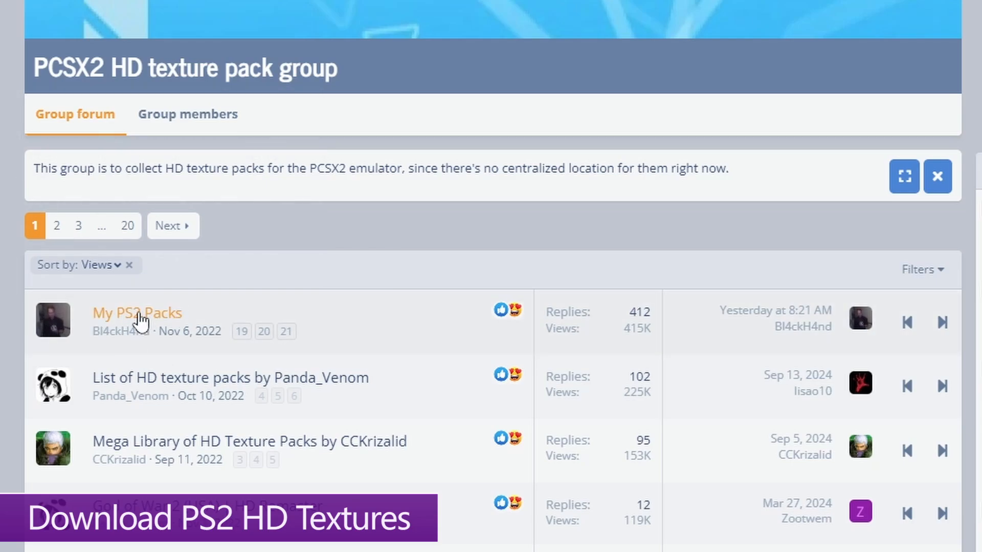
left_click(136, 313)
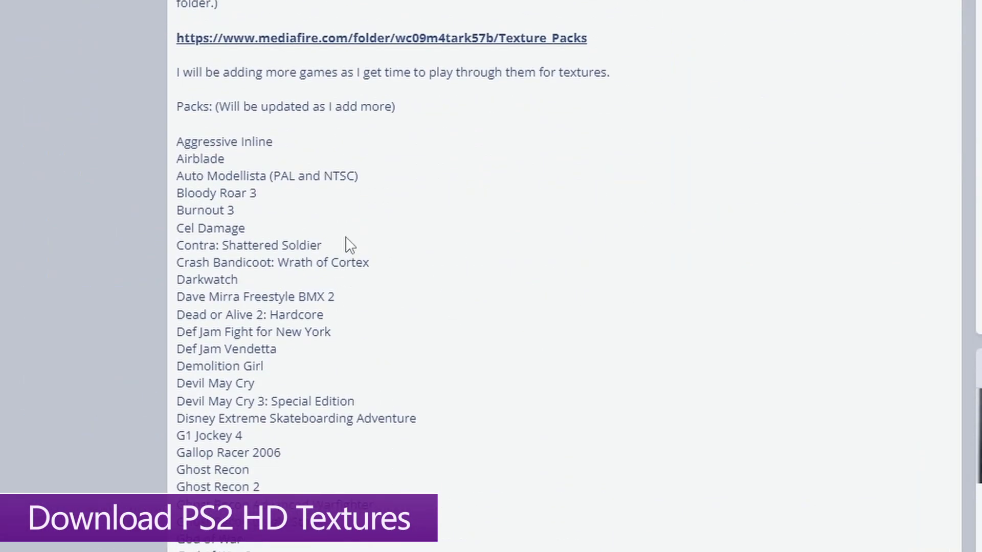
scroll("down", 3)
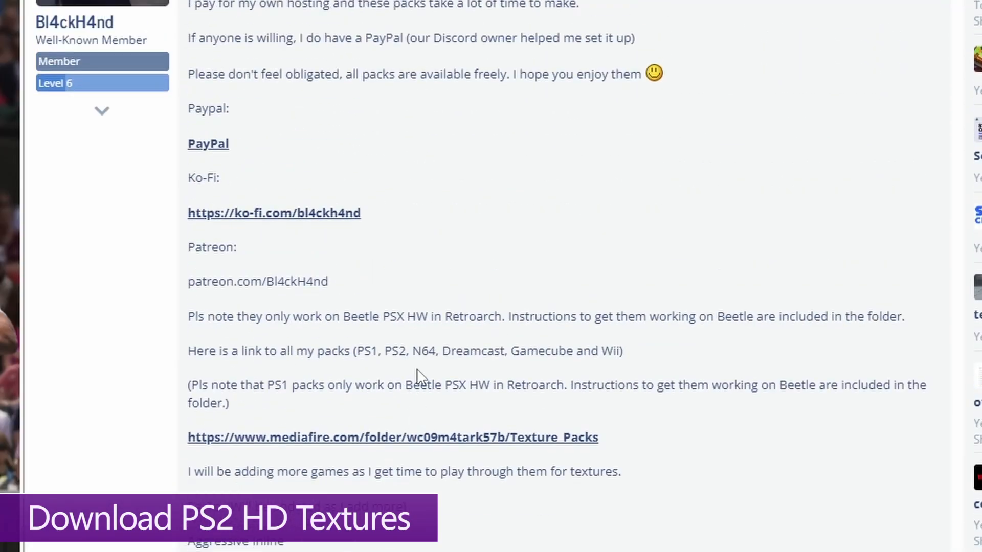
mouse_move(216, 472)
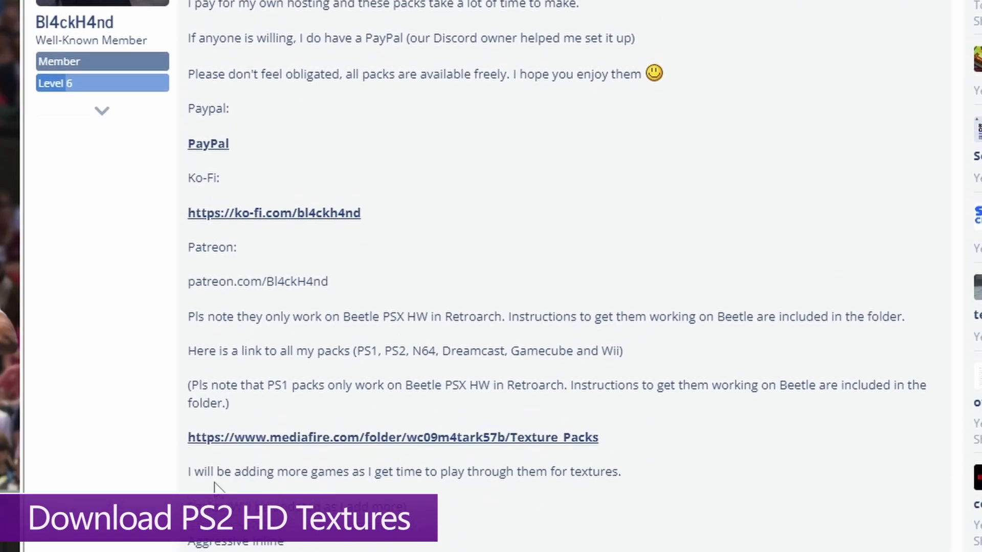
scroll("down", 3)
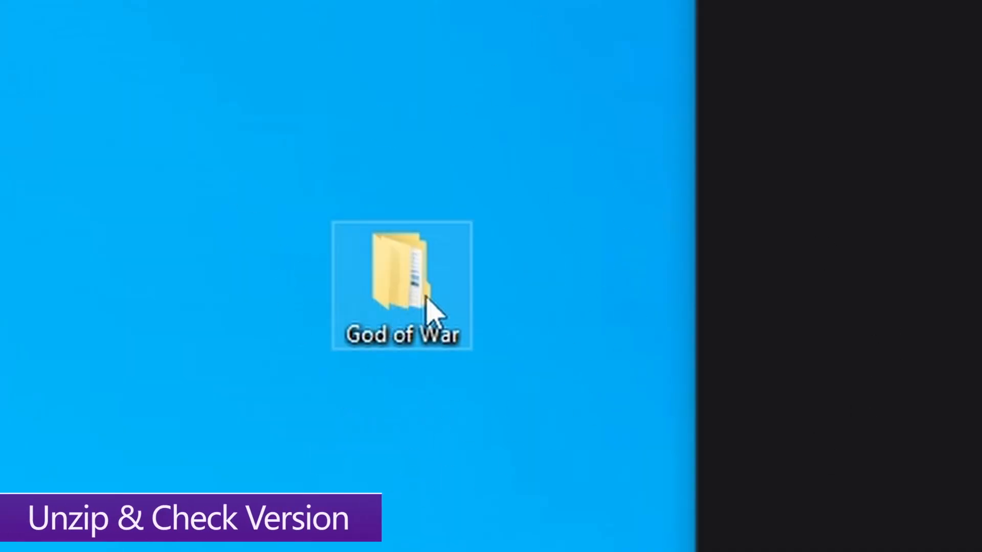
Open the desktop God of War folder and select its SCUS-97399 game-code subfolder
double_click(401, 286)
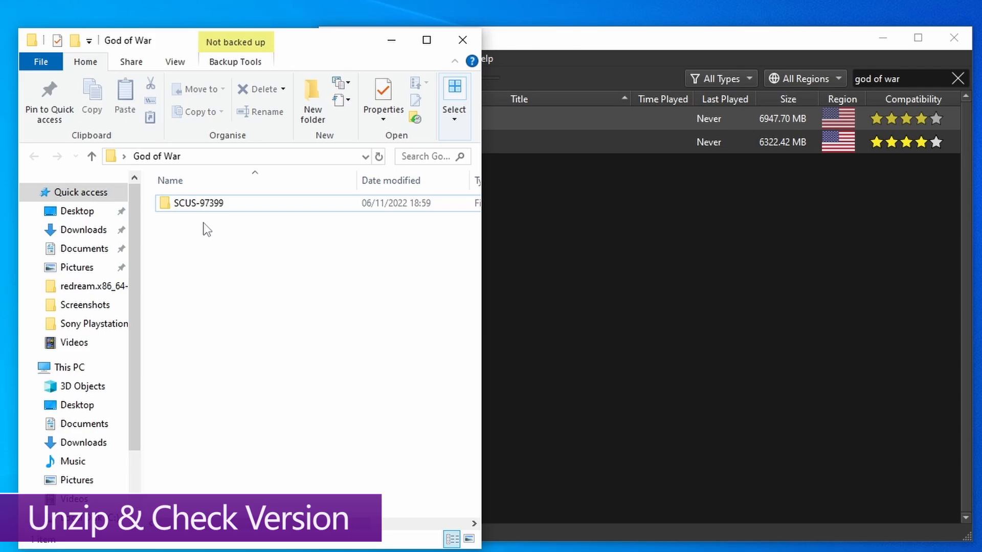
left_click(198, 203)
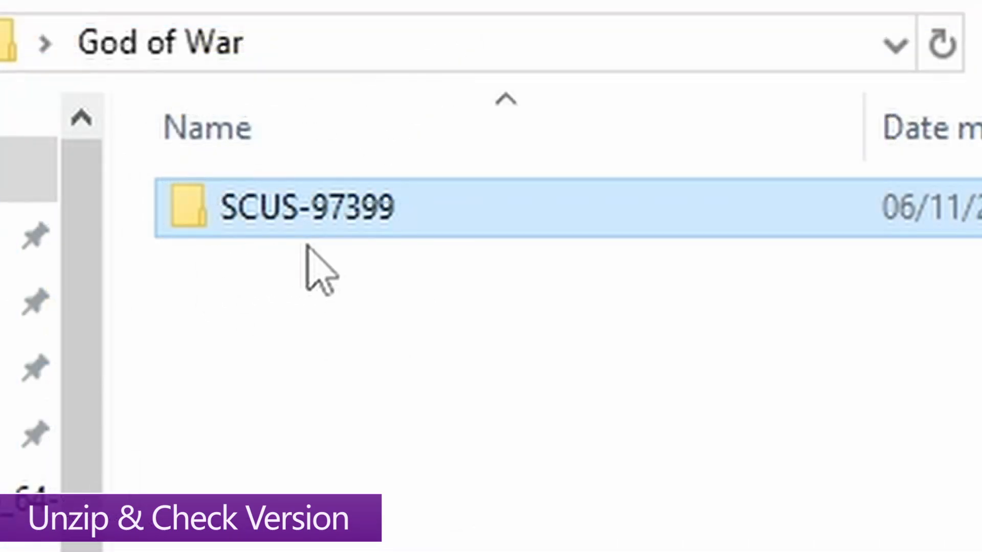
mouse_move(357, 288)
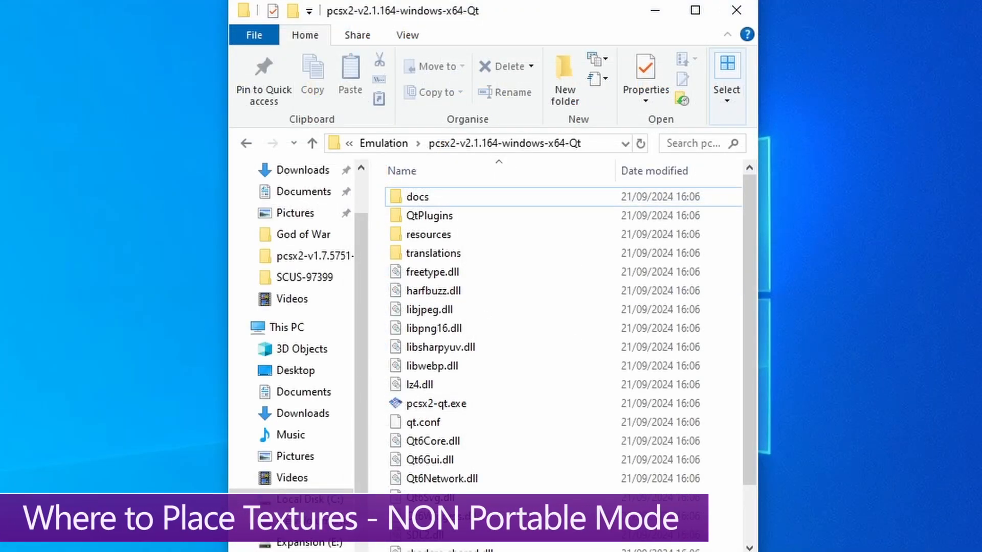
mouse_move(497, 153)
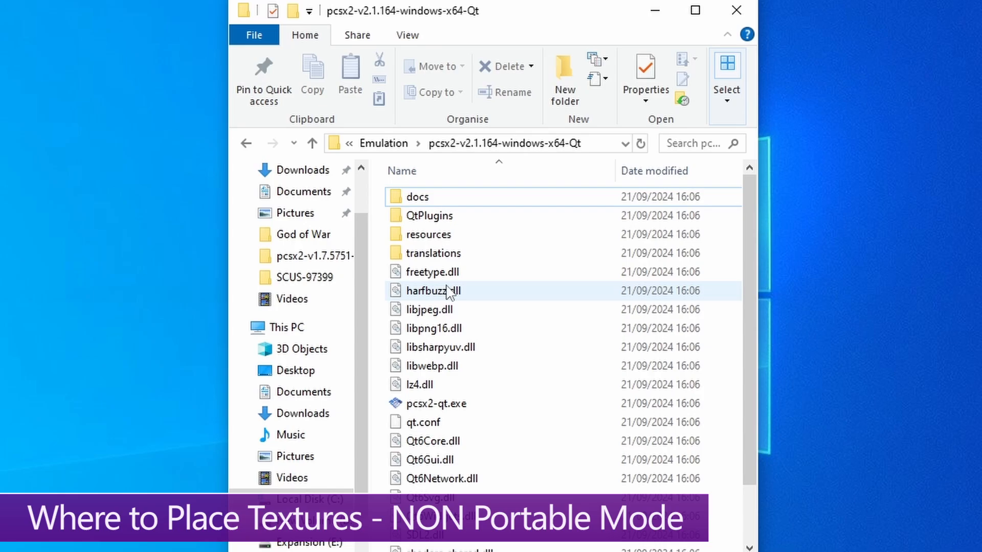
mouse_move(49, 330)
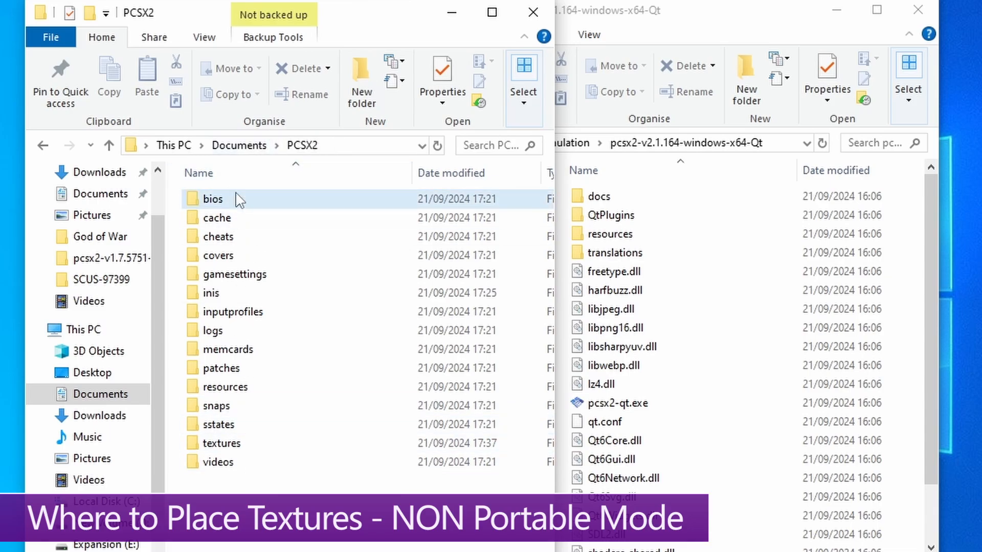
Show the PCSX2 user folder in Documents that holds the textures folder
left_click(214, 199)
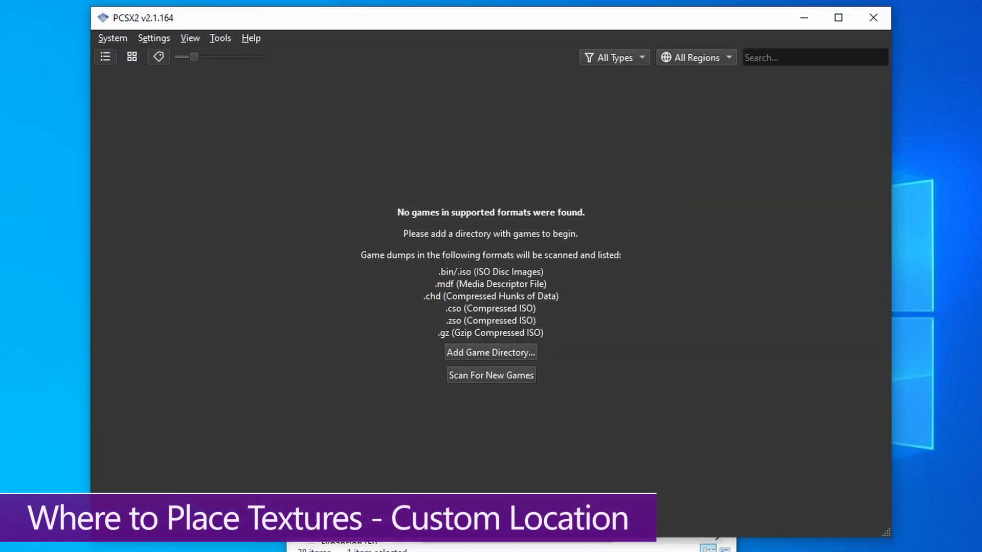
Show the global Graphics texture replacement options with their Search Directory
left_click(153, 38)
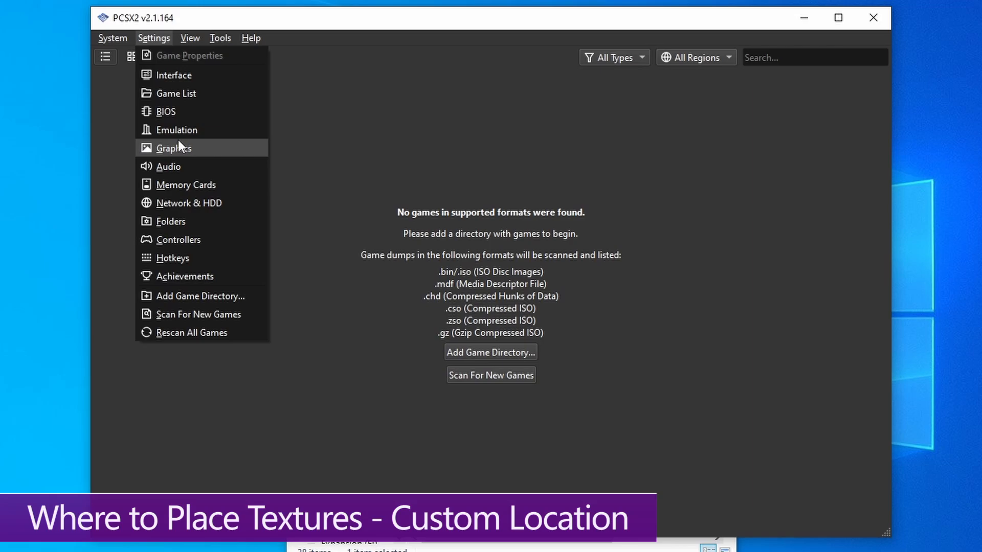
left_click(173, 147)
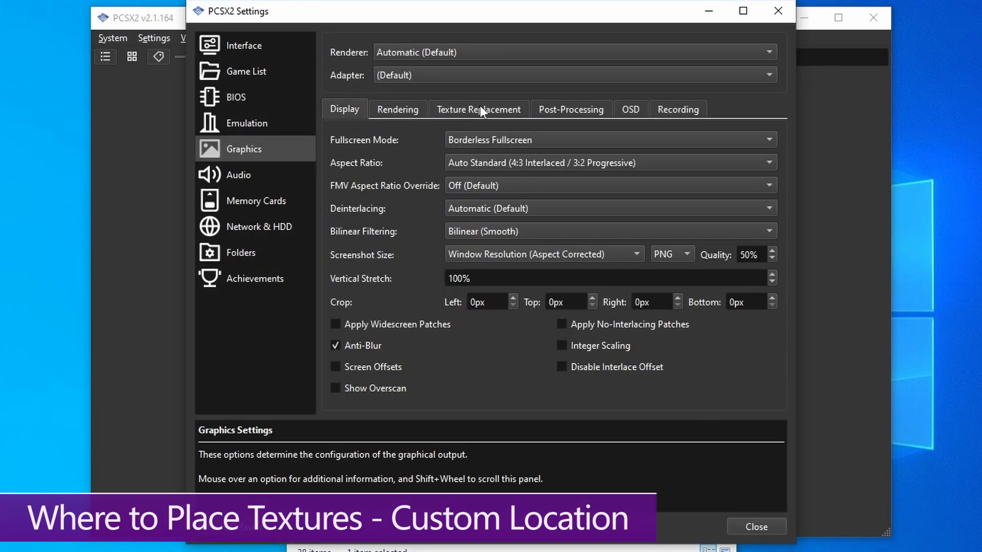
left_click(479, 110)
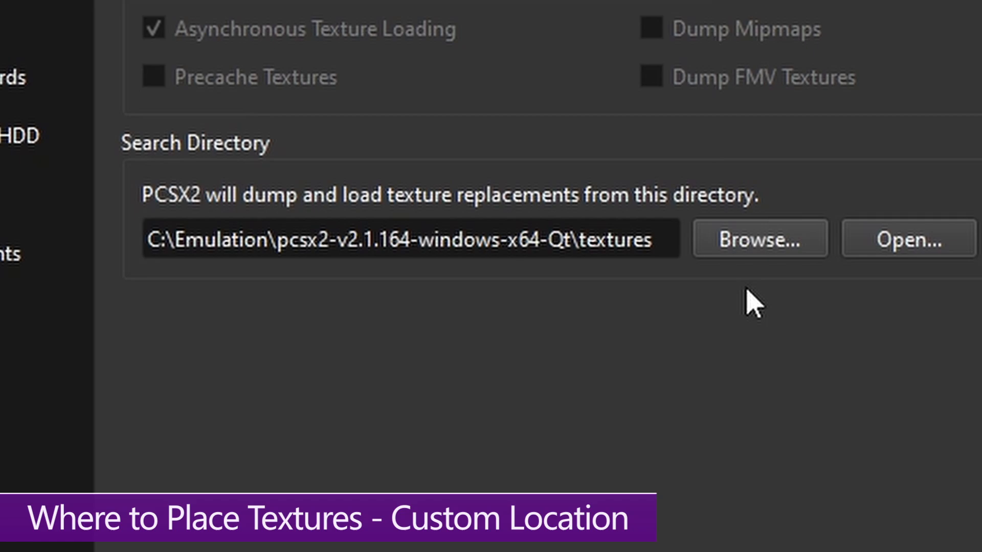
mouse_move(840, 124)
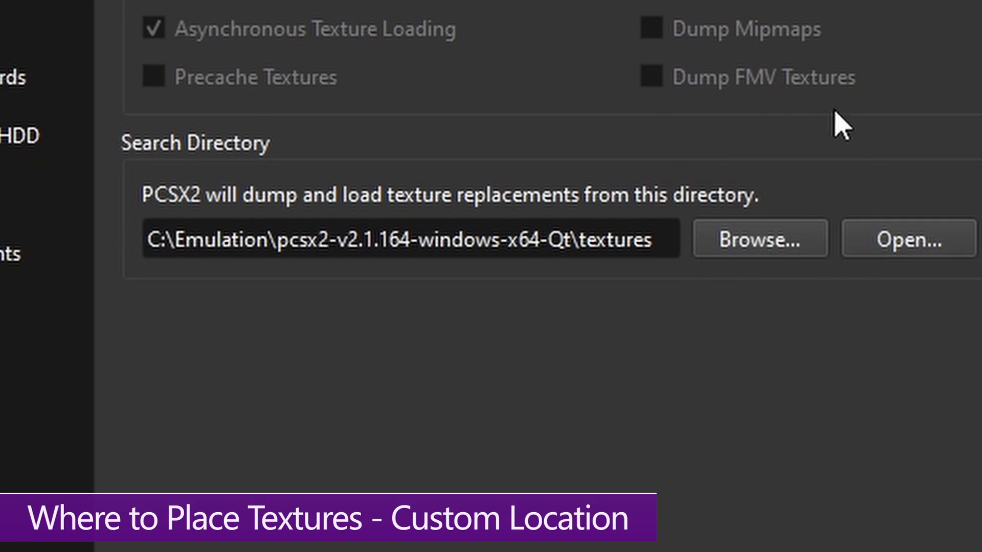
mouse_move(775, 352)
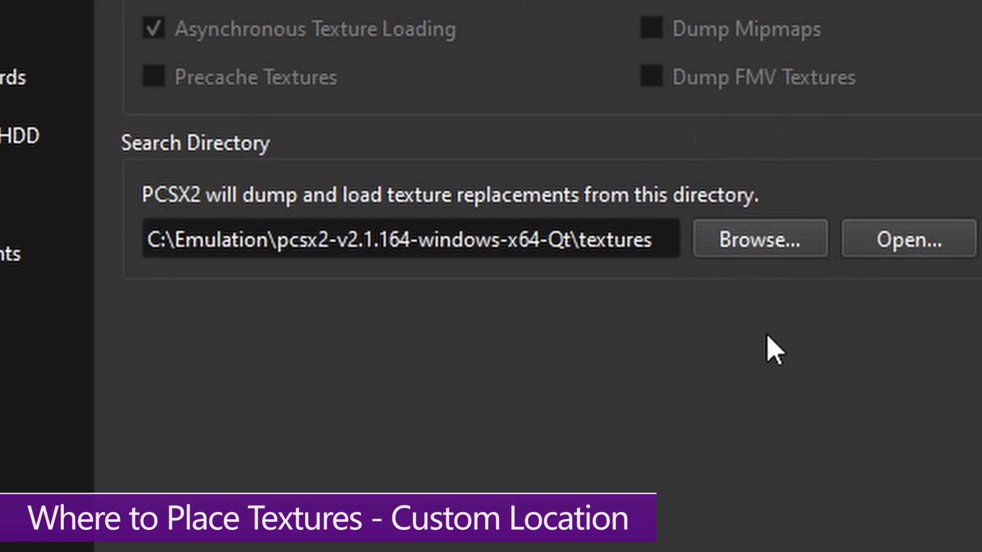
mouse_move(676, 382)
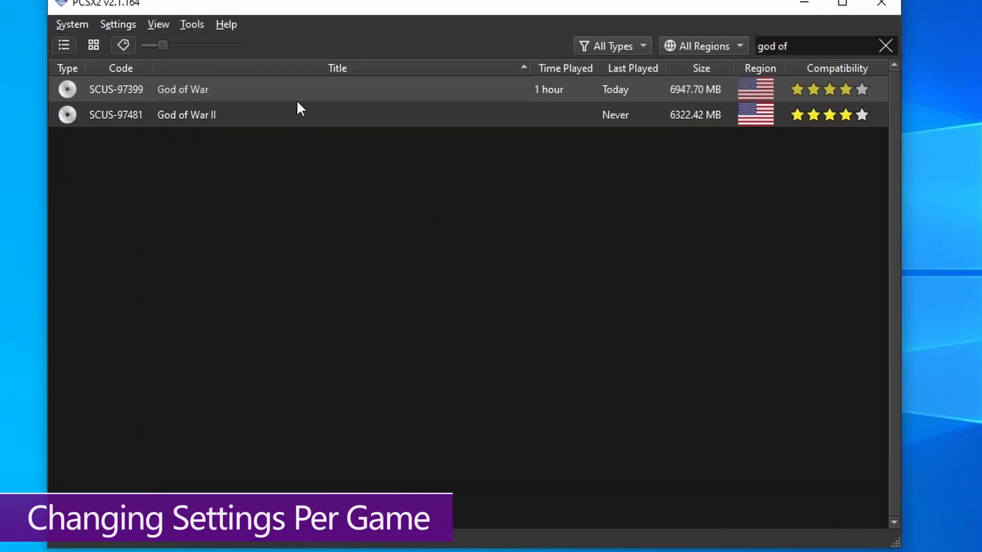
Open Properties for God of War (SCUS-97399) from its right-click menu
right_click(183, 89)
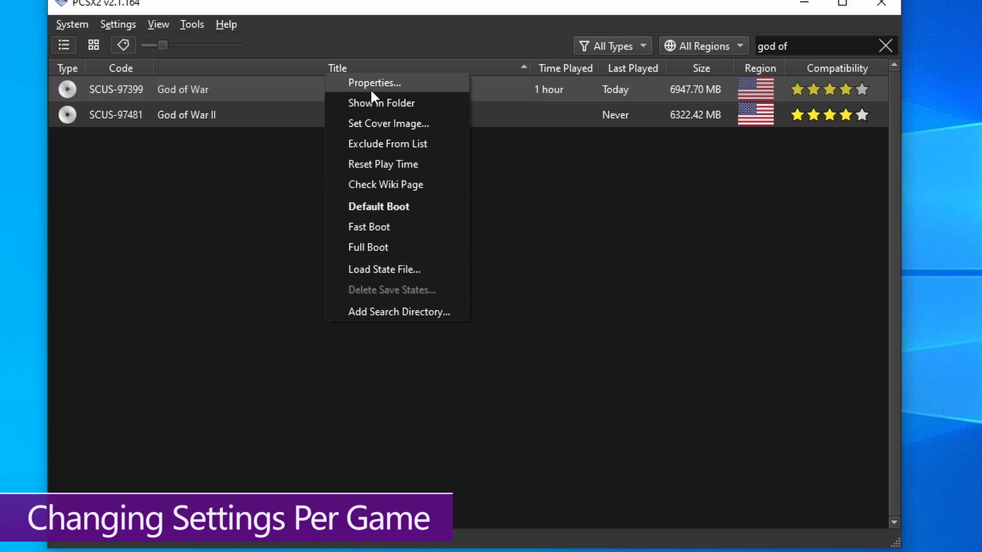
left_click(374, 82)
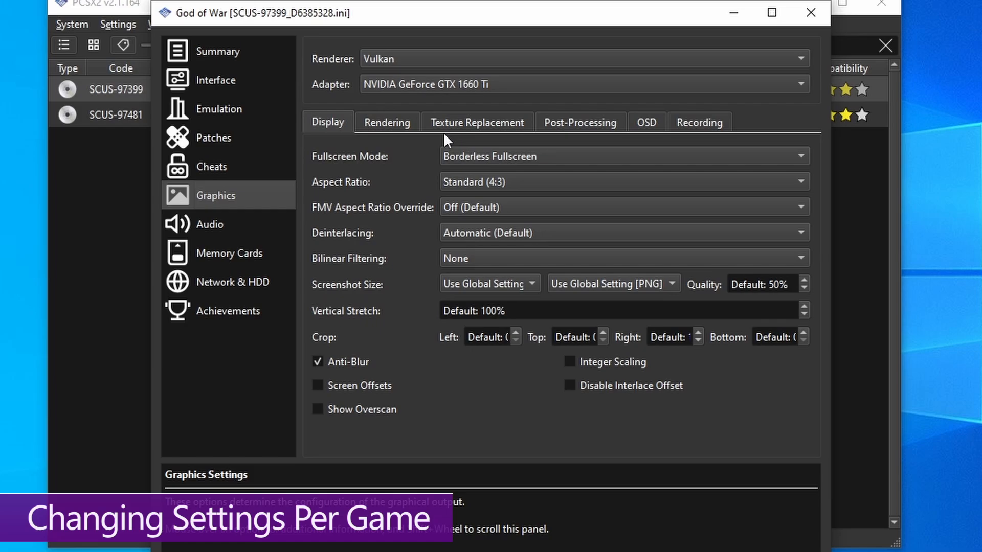
Tick Load Textures and Asynchronous Texture Loading for God of War, then view Display settings
left_click(477, 122)
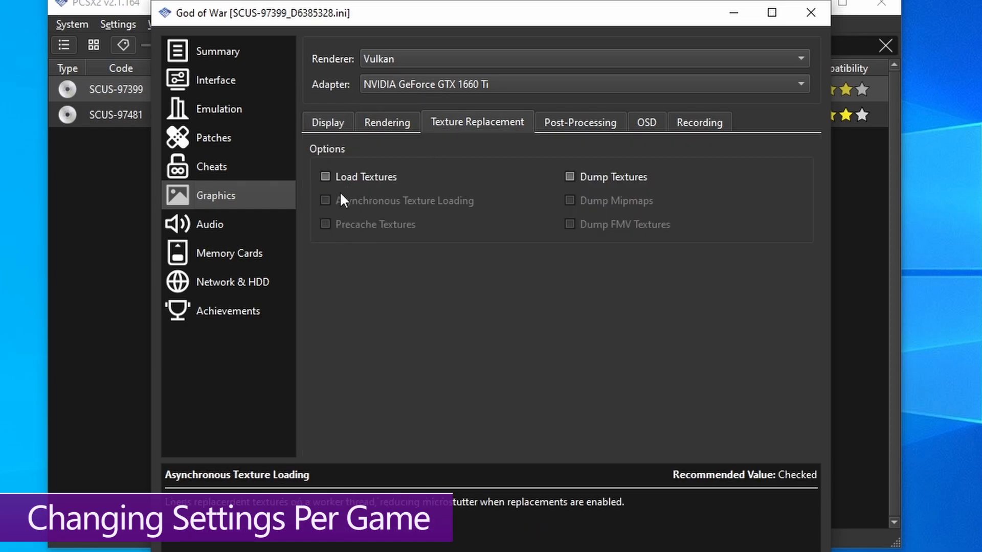
left_click(325, 177)
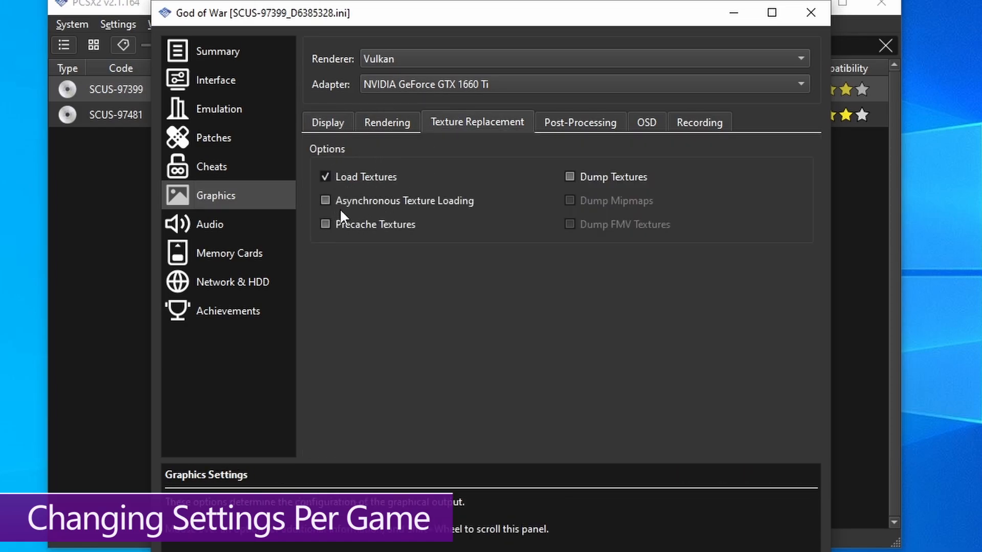
left_click(325, 201)
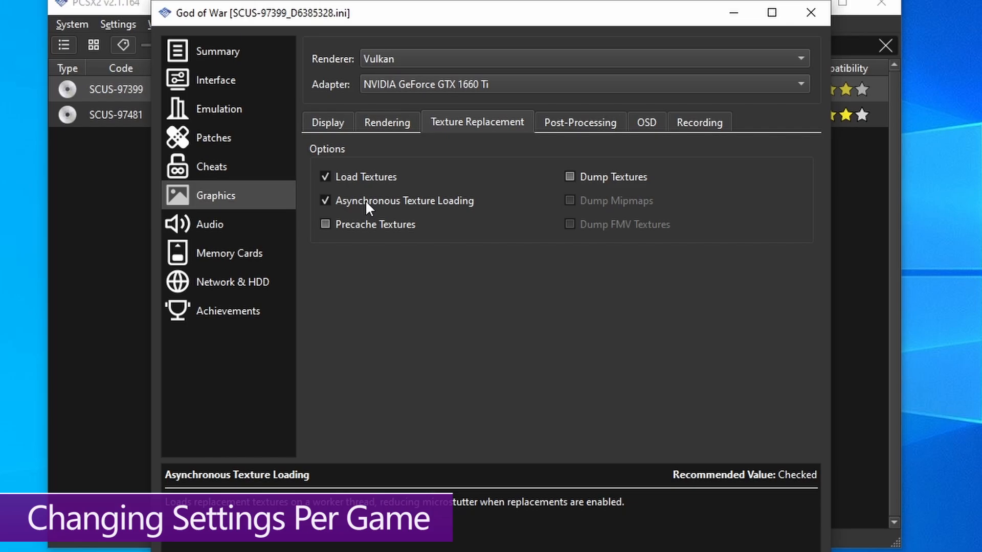
left_click(327, 121)
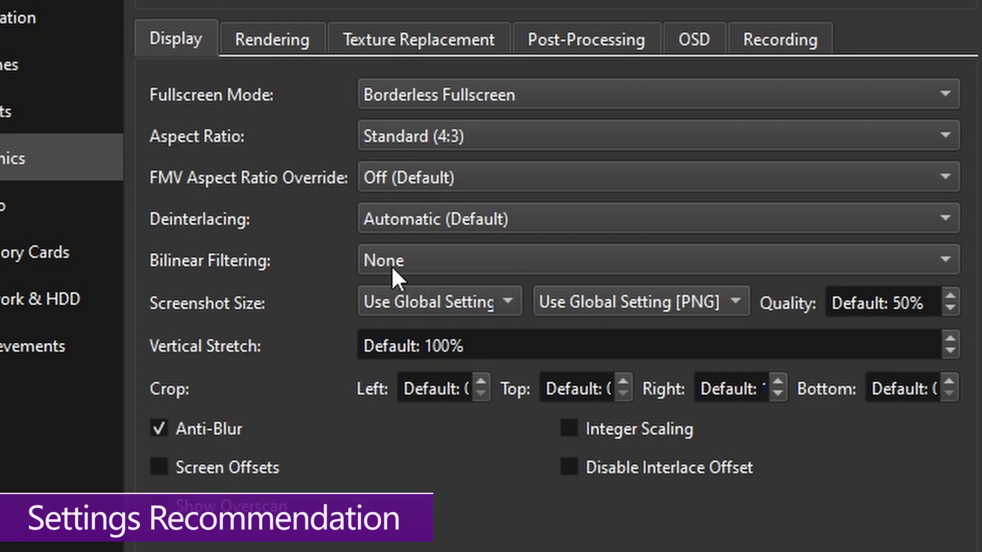
mouse_move(260, 56)
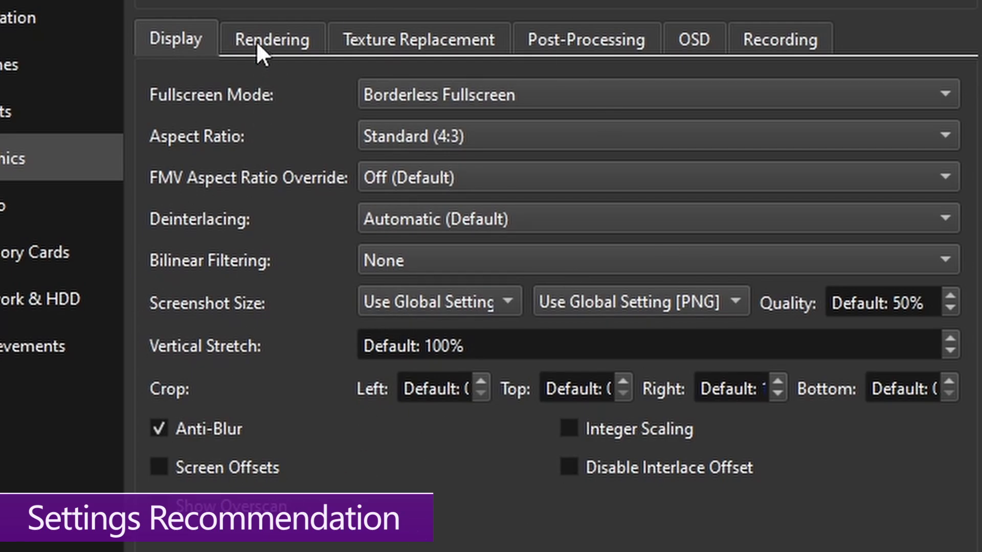
Alternate between God of War's Display and Rendering tabs, ending on Rendering
left_click(271, 39)
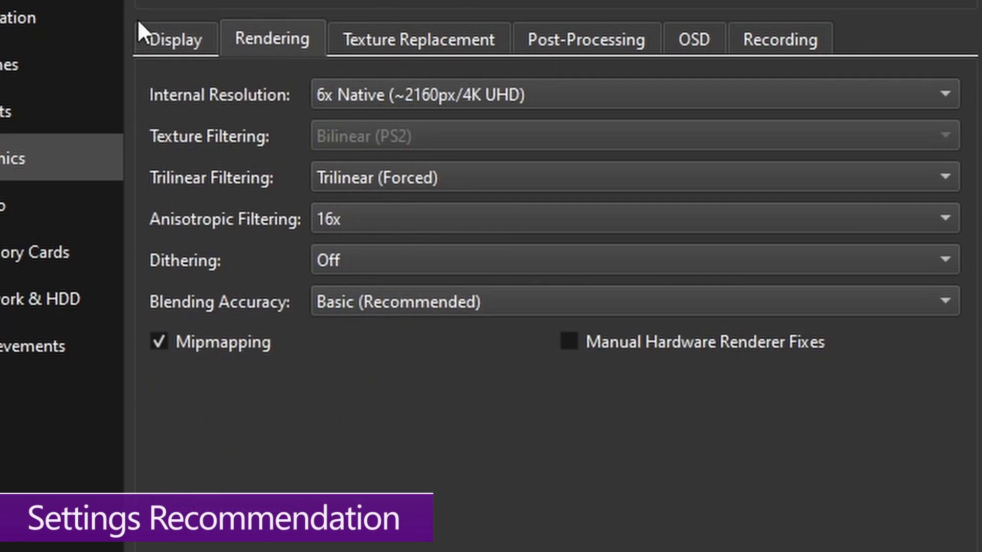
left_click(174, 38)
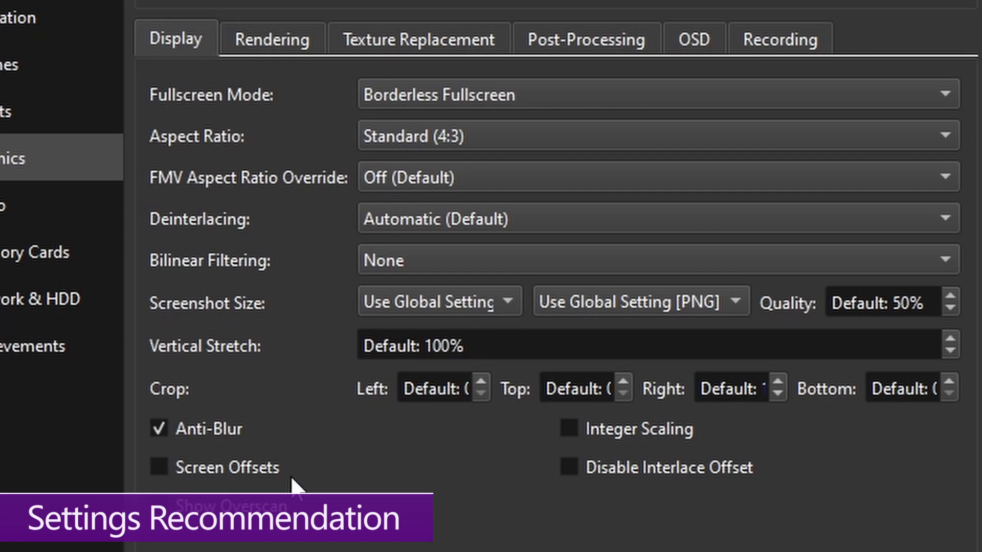
left_click(272, 38)
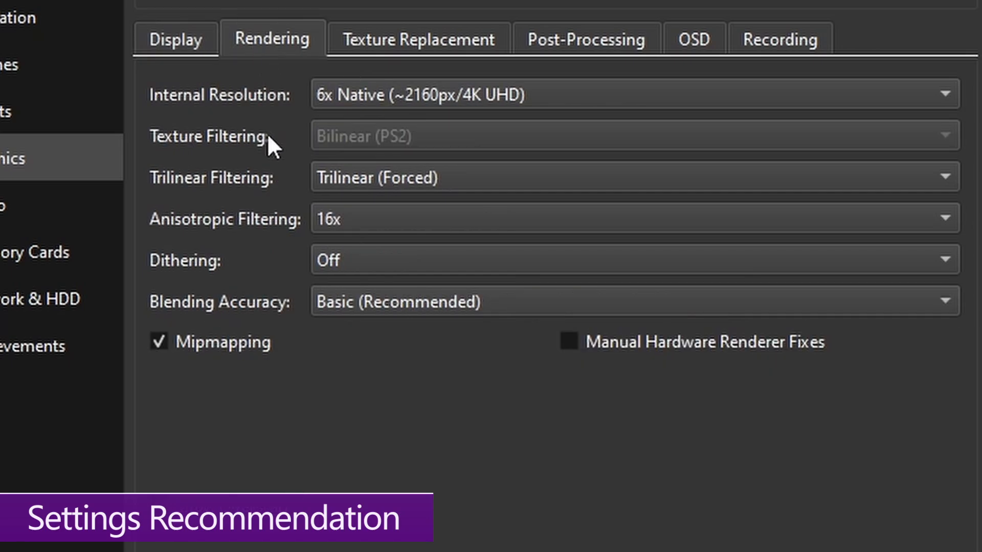
left_click(175, 39)
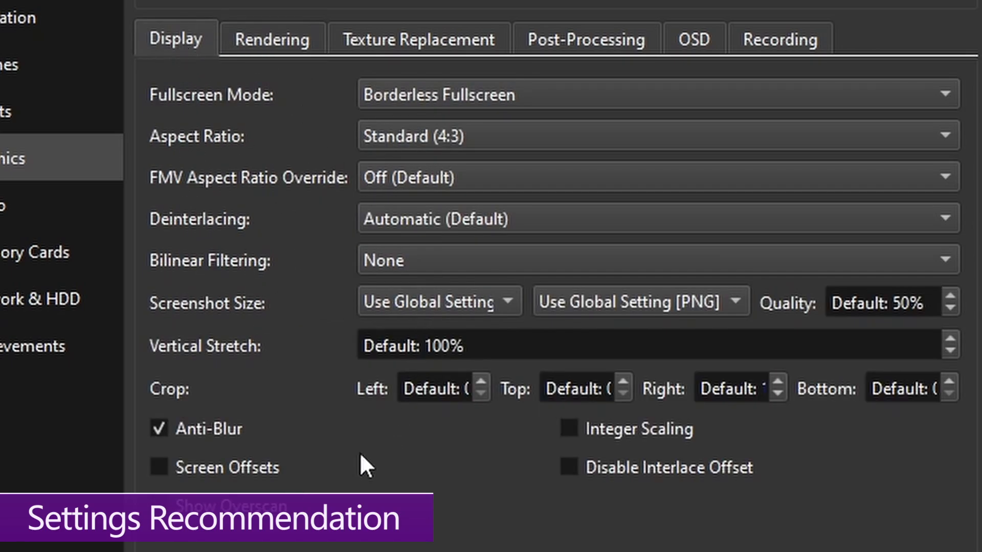
left_click(272, 39)
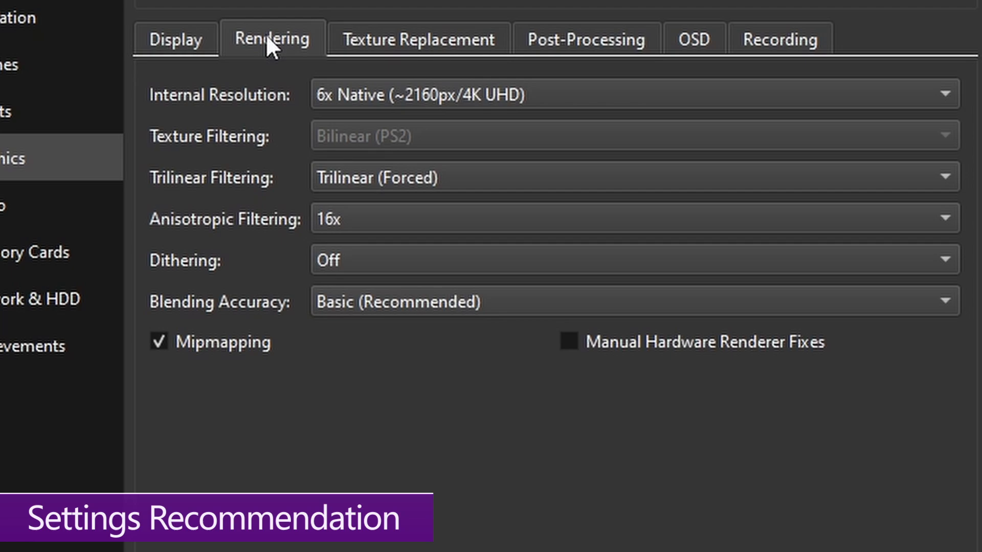
mouse_move(406, 109)
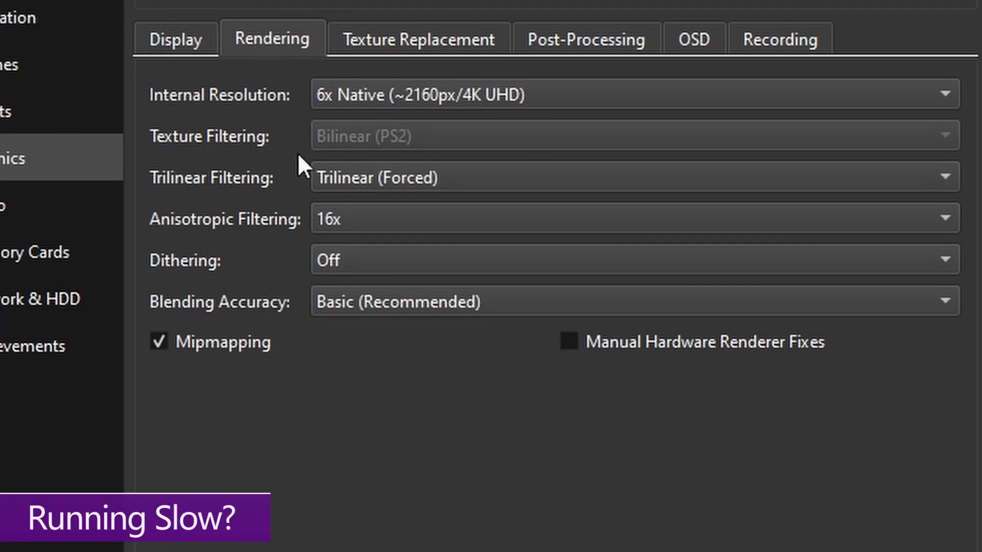
mouse_move(263, 125)
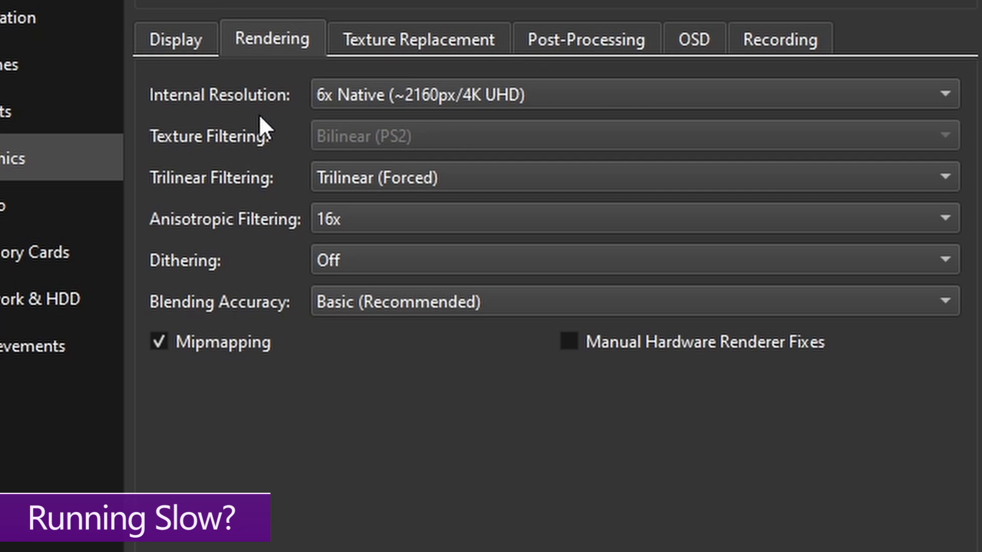
mouse_move(185, 100)
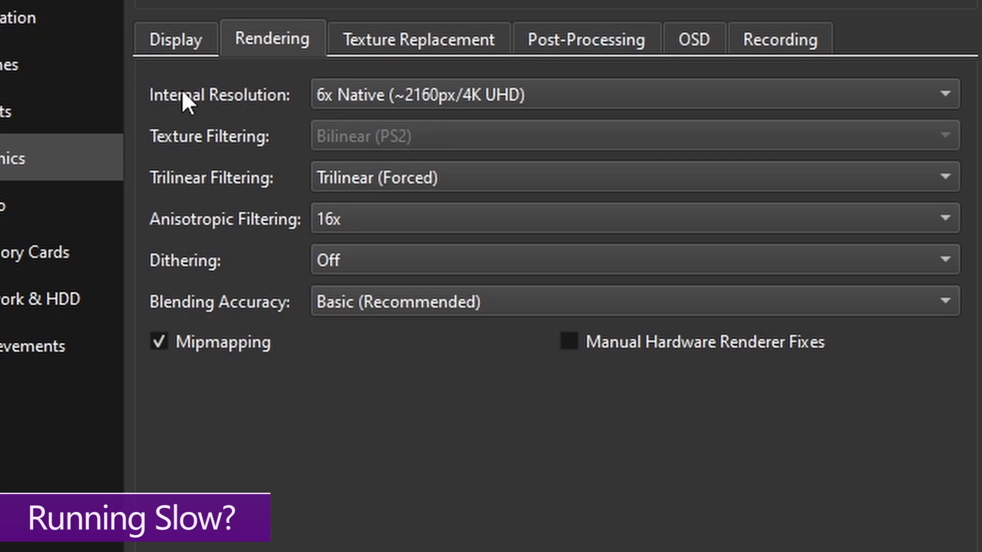
mouse_move(294, 341)
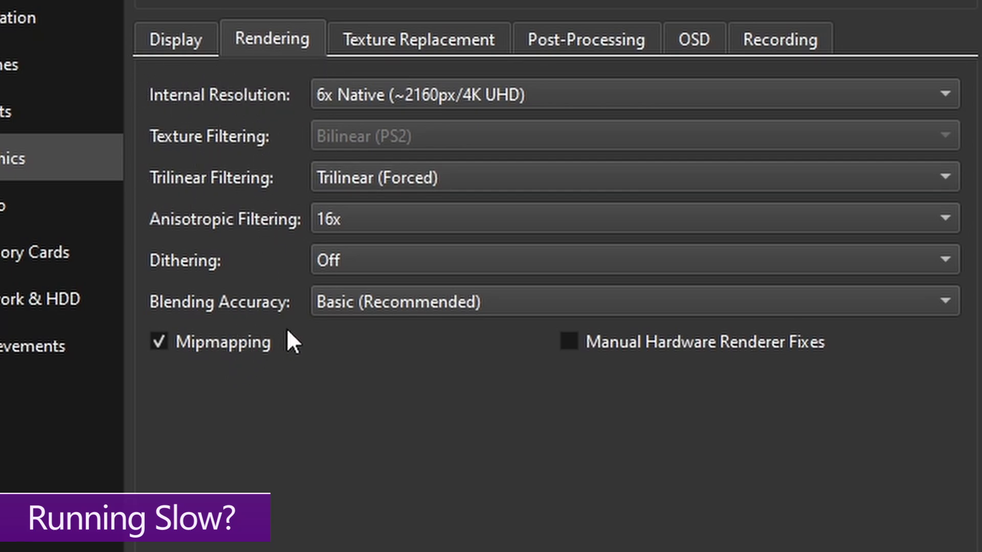
mouse_move(212, 192)
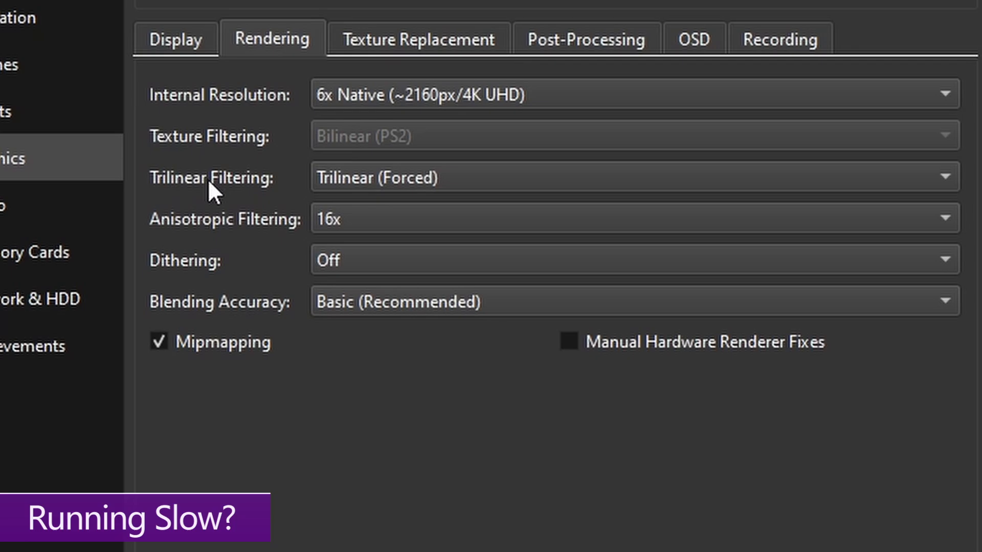
mouse_move(343, 192)
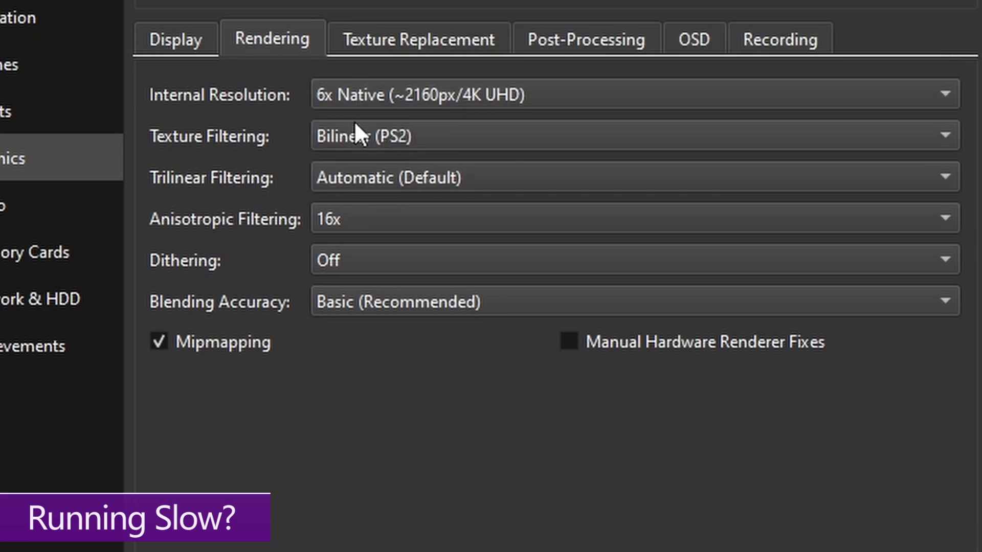
Set God of War's Trilinear Filtering to Automatic (Default)
left_click(629, 94)
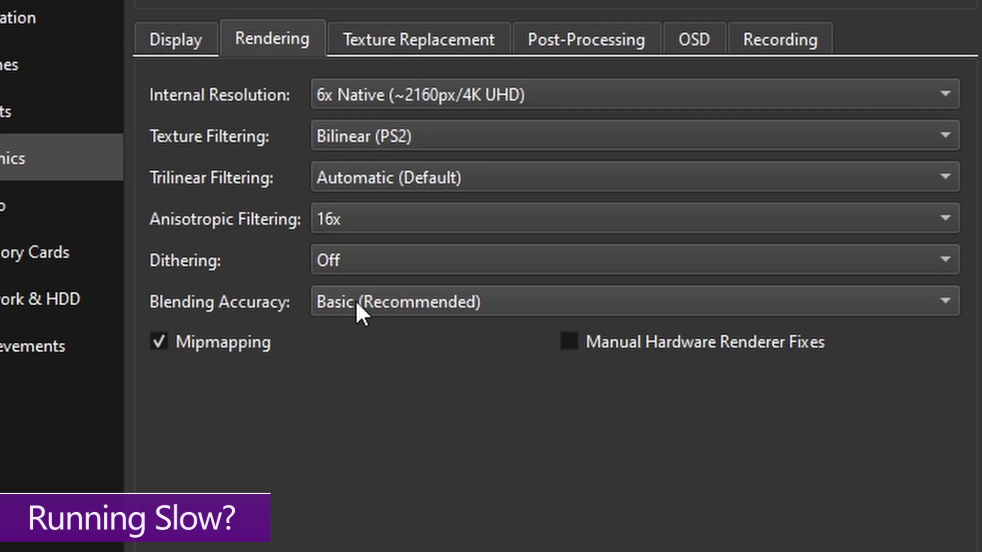
mouse_move(375, 301)
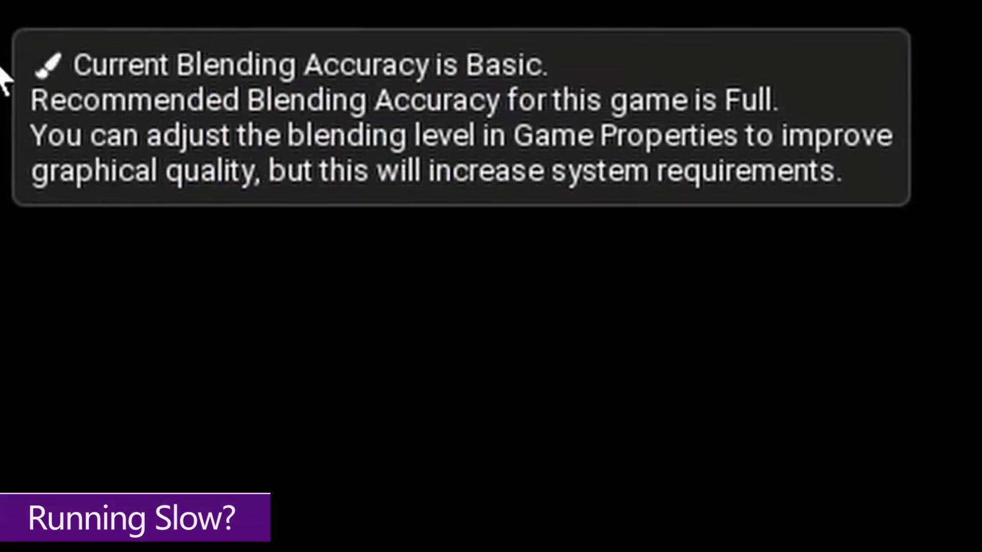
mouse_move(789, 28)
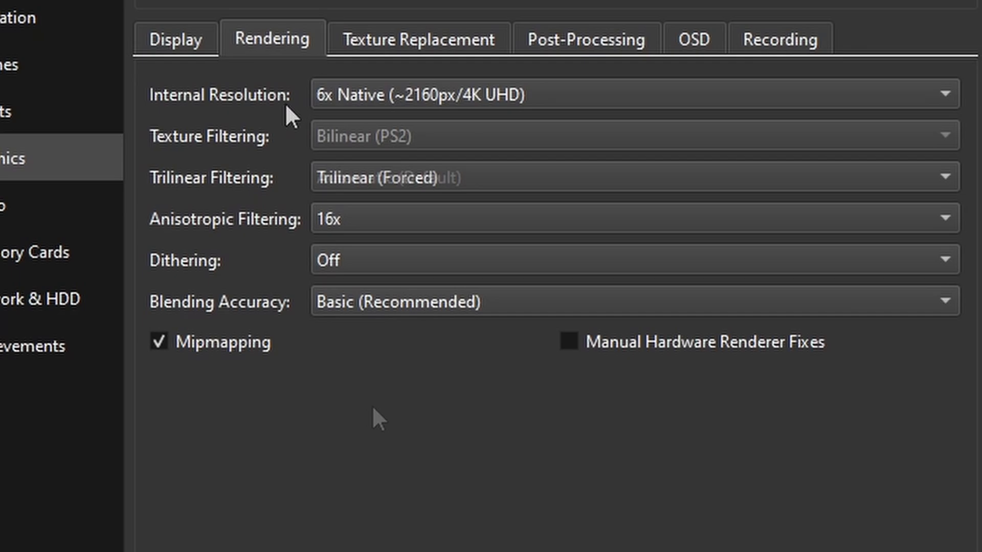
Review the internal resolution list and confirm Load Textures is checked under Texture Replacement
left_click(626, 94)
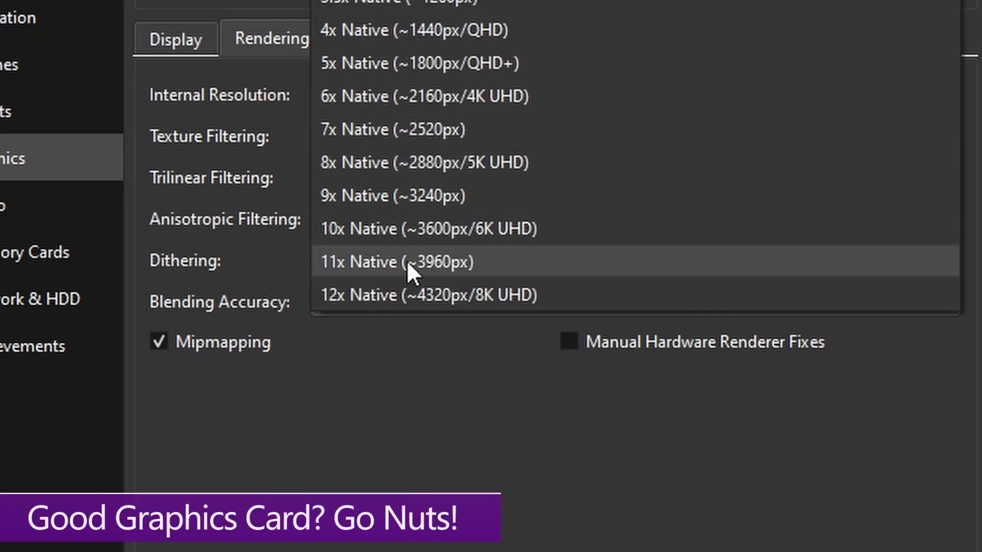
mouse_move(400, 295)
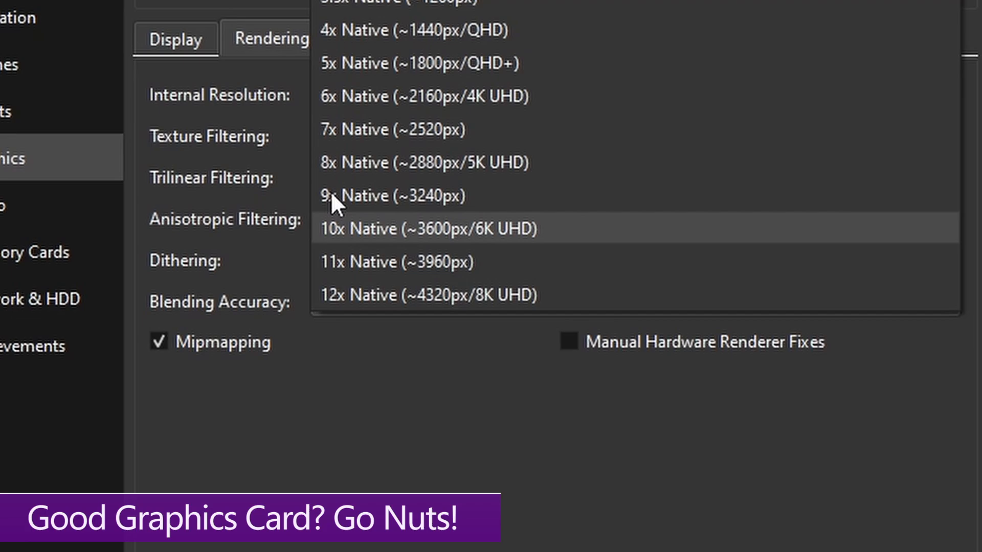
mouse_move(425, 295)
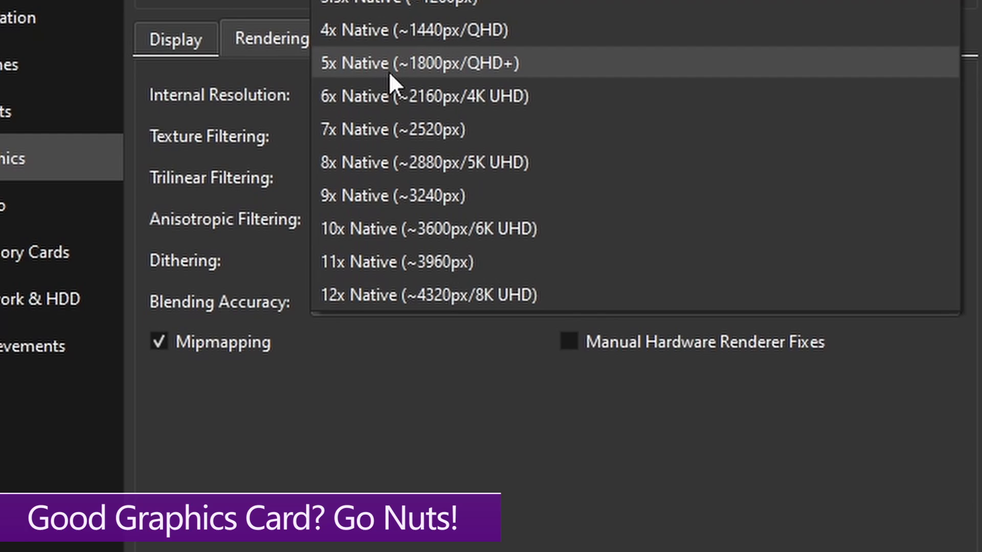
mouse_move(421, 72)
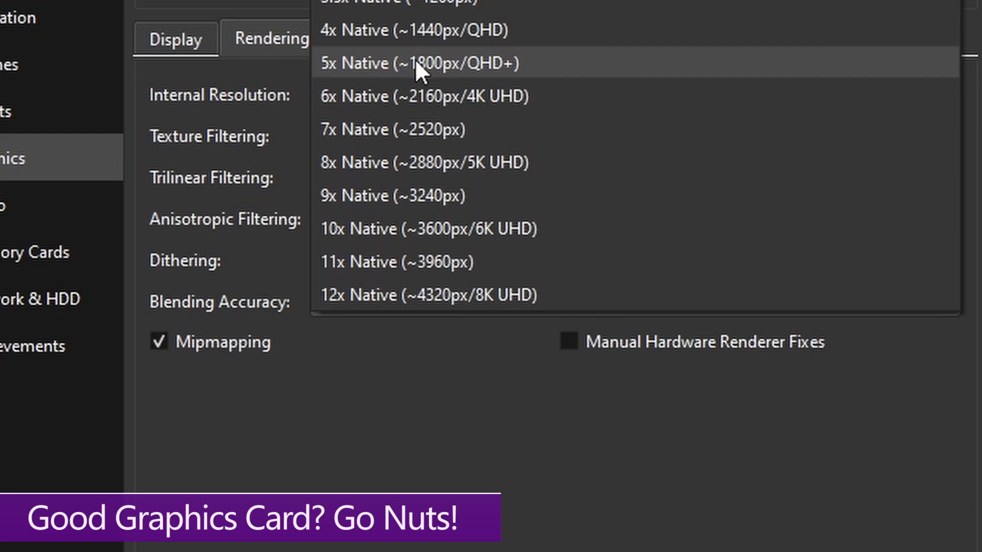
left_click(424, 96)
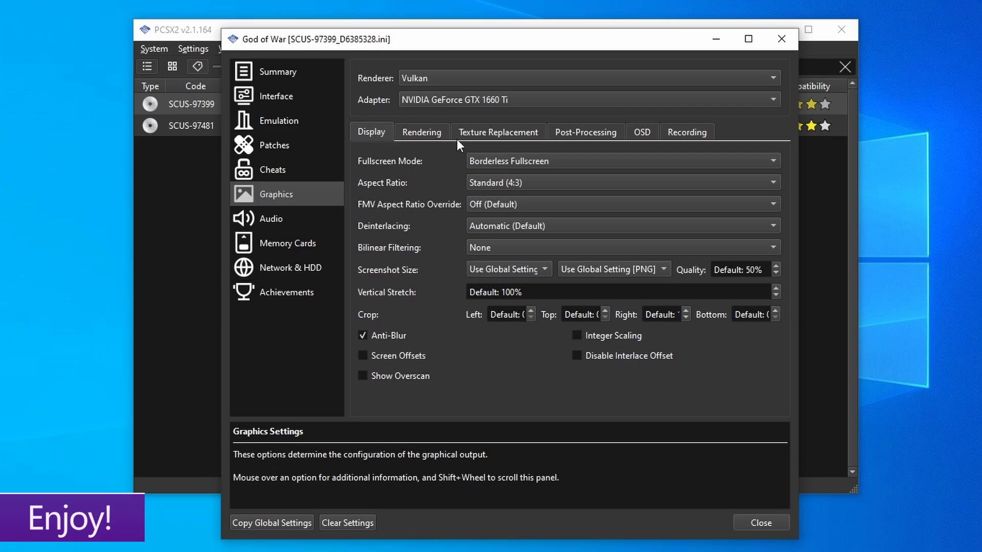
left_click(498, 132)
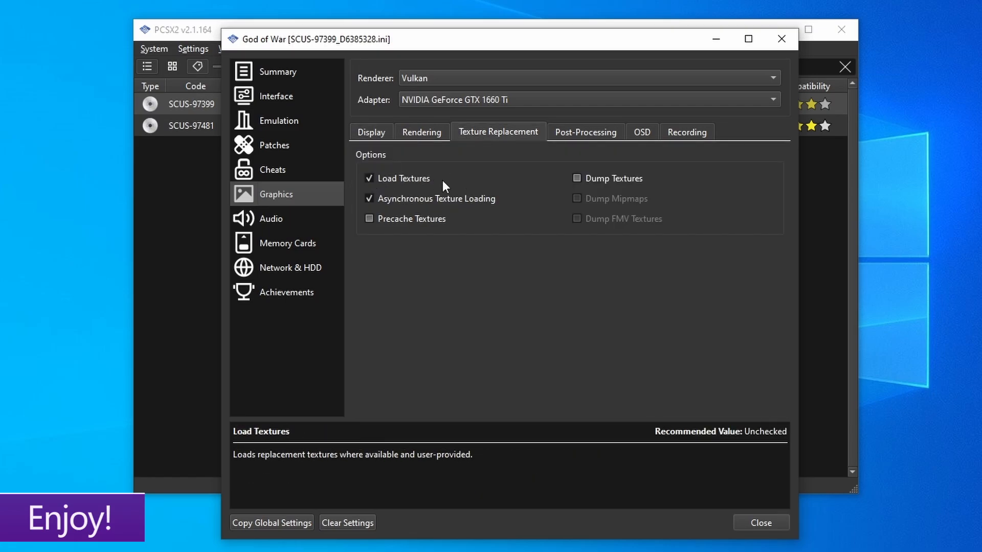
mouse_move(404, 202)
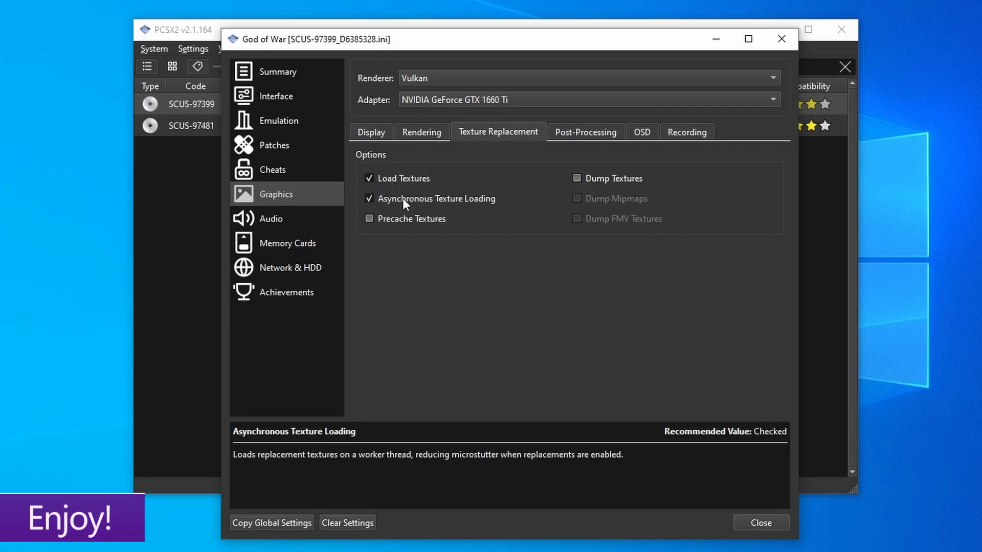
Close God of War's properties and launch the game
left_click(760, 523)
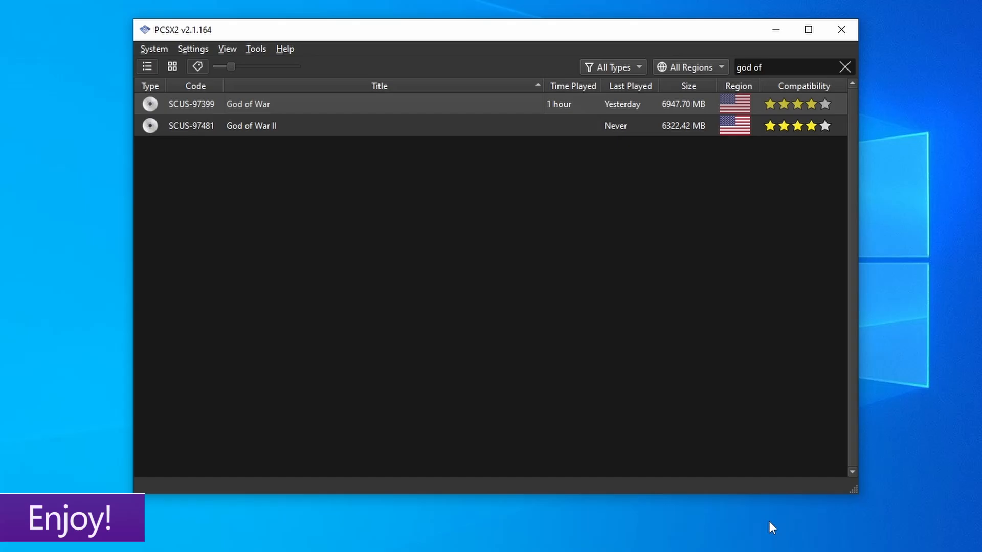
mouse_move(456, 113)
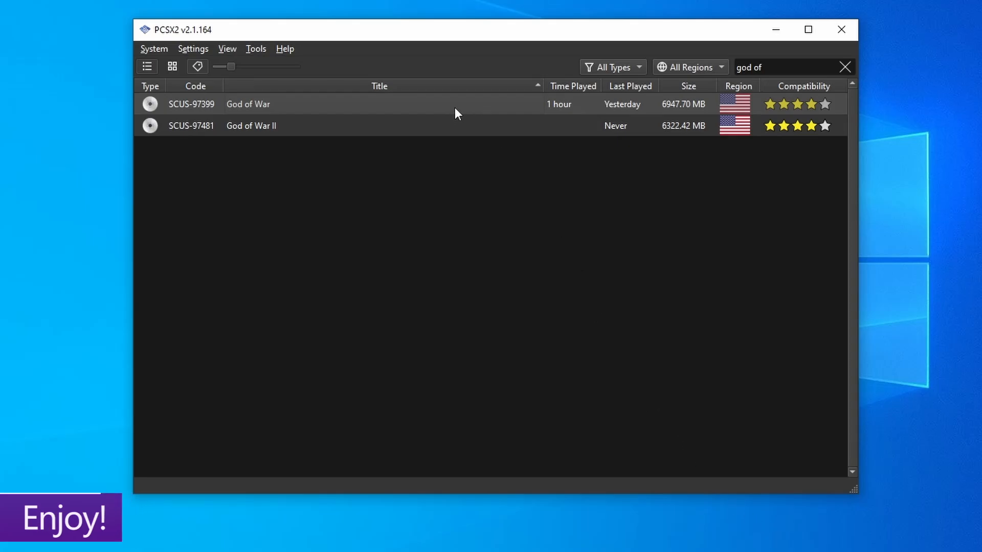
double_click(247, 104)
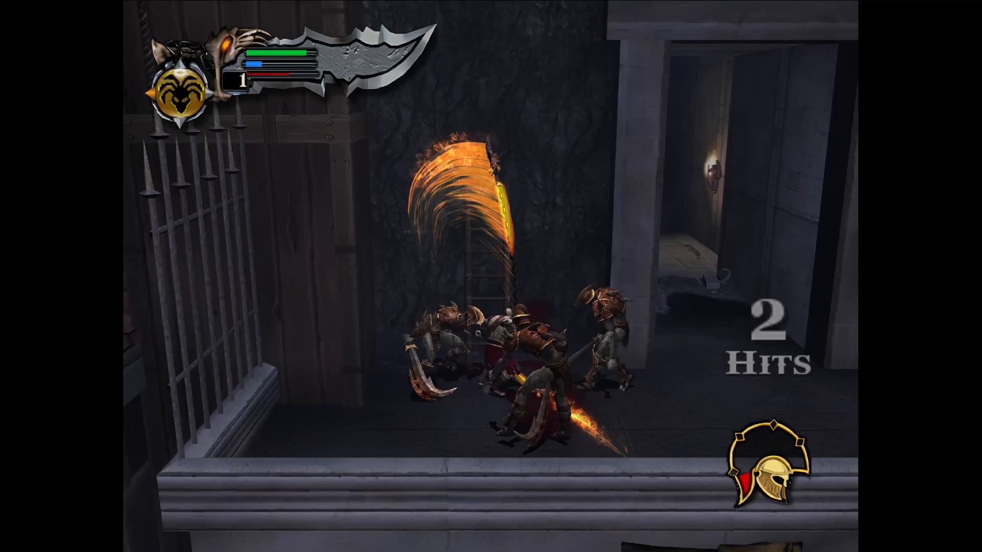